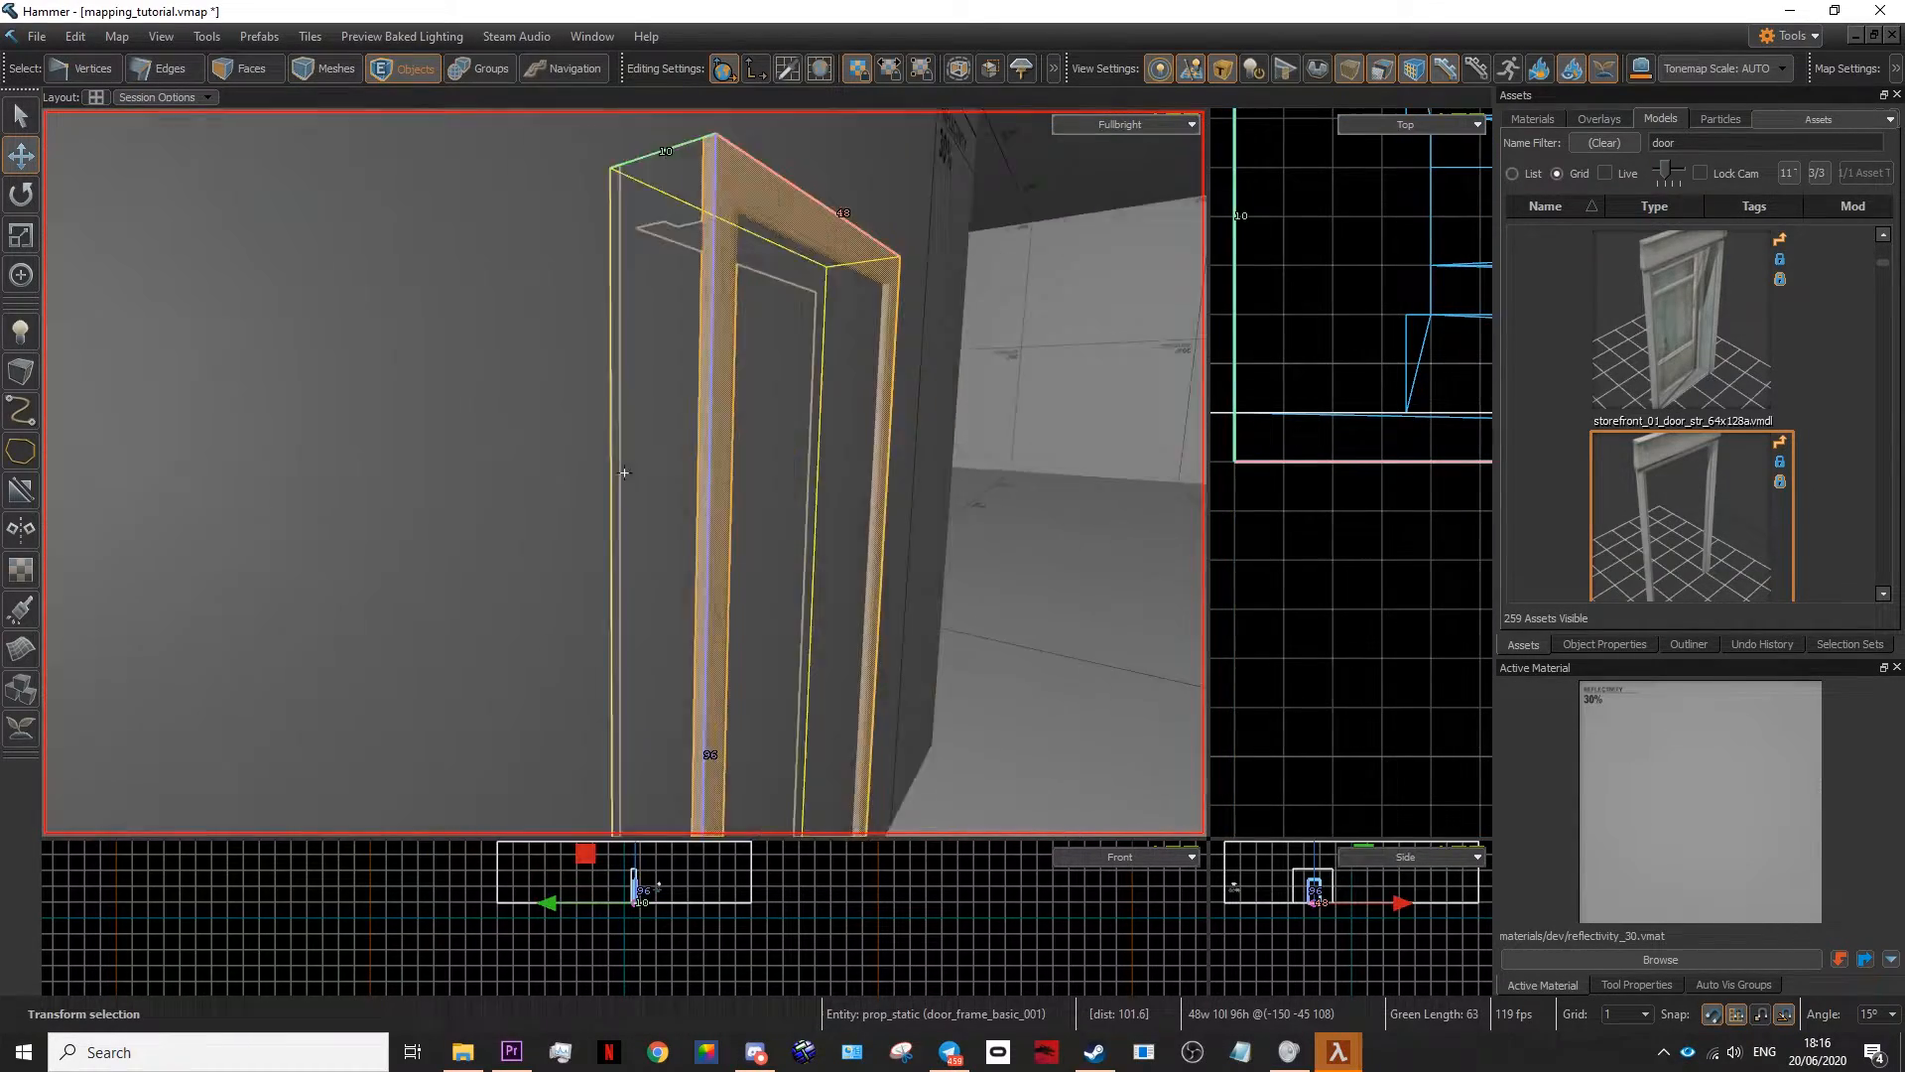
Select the door_frame_basic_001 prop to place it against the wall.
click(246, 67)
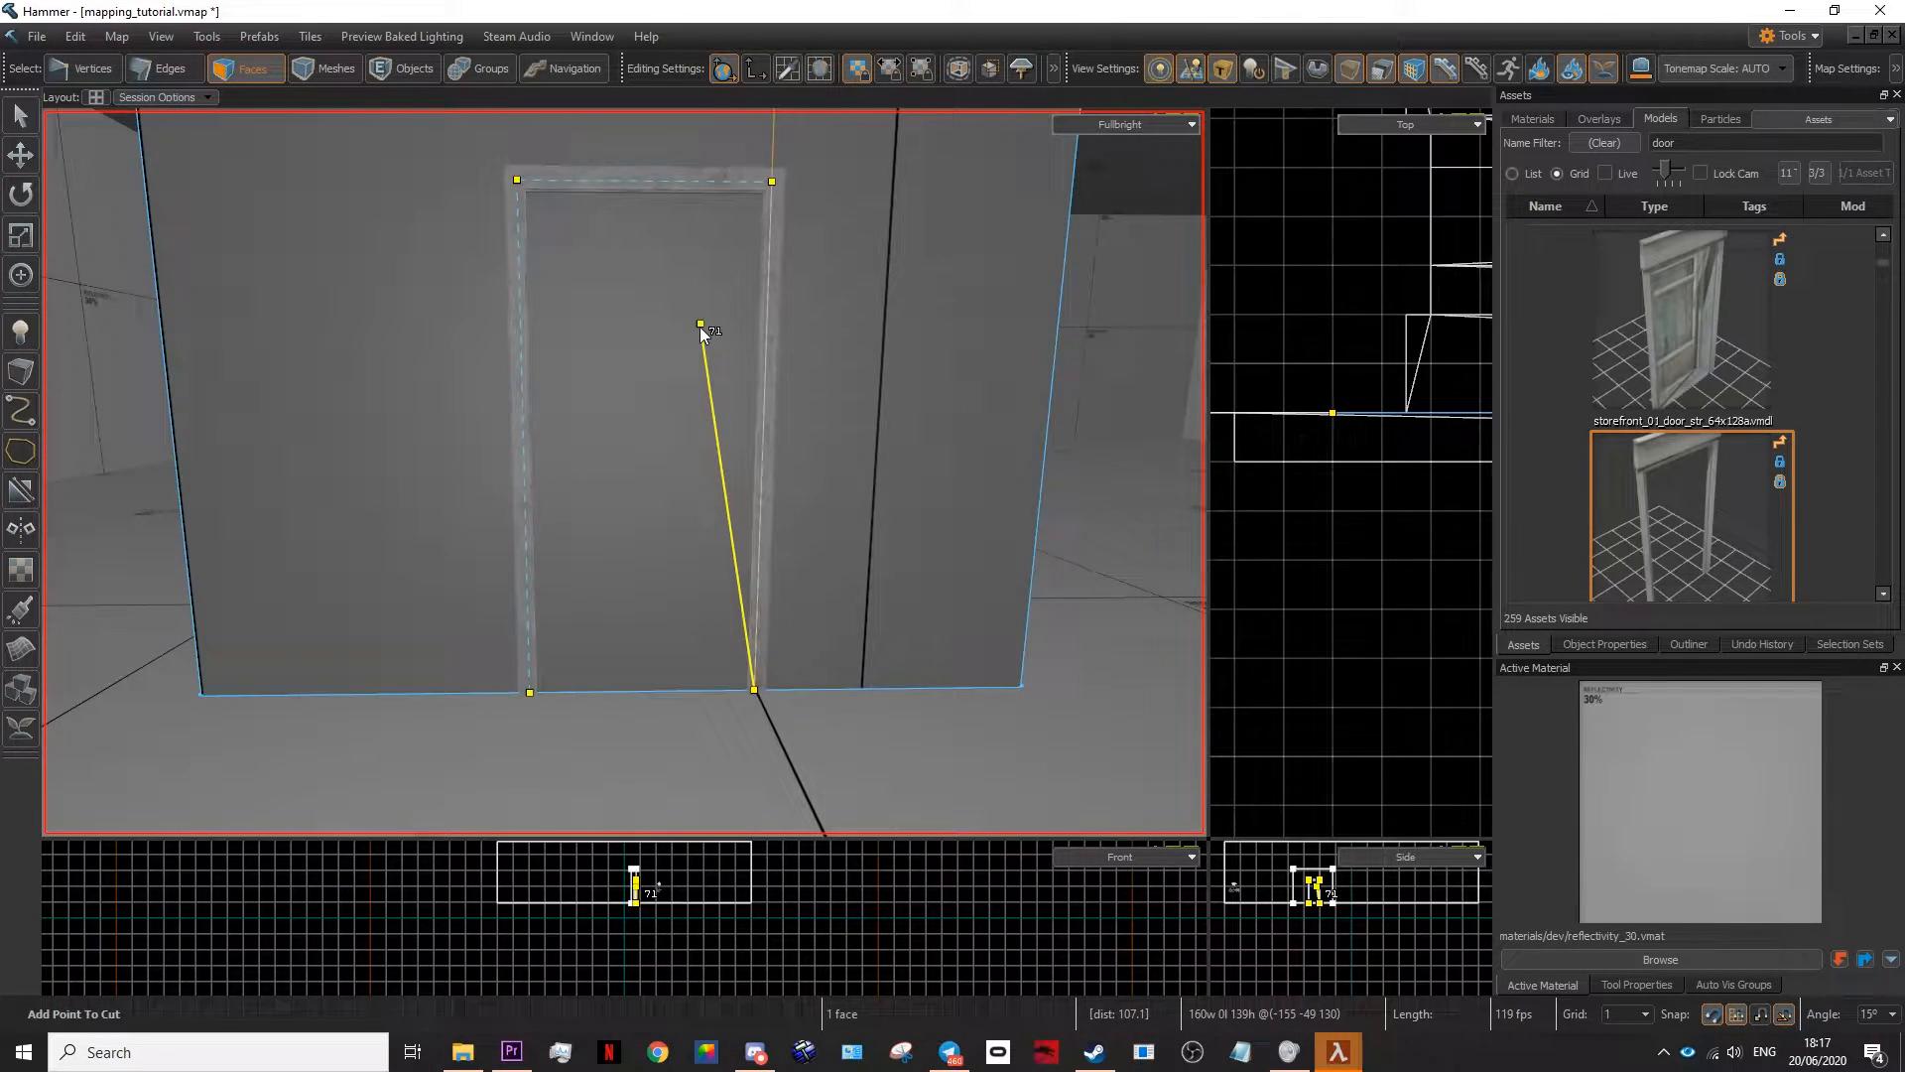
Delete the wall face inside the door frame to open a doorway.
click(631, 437)
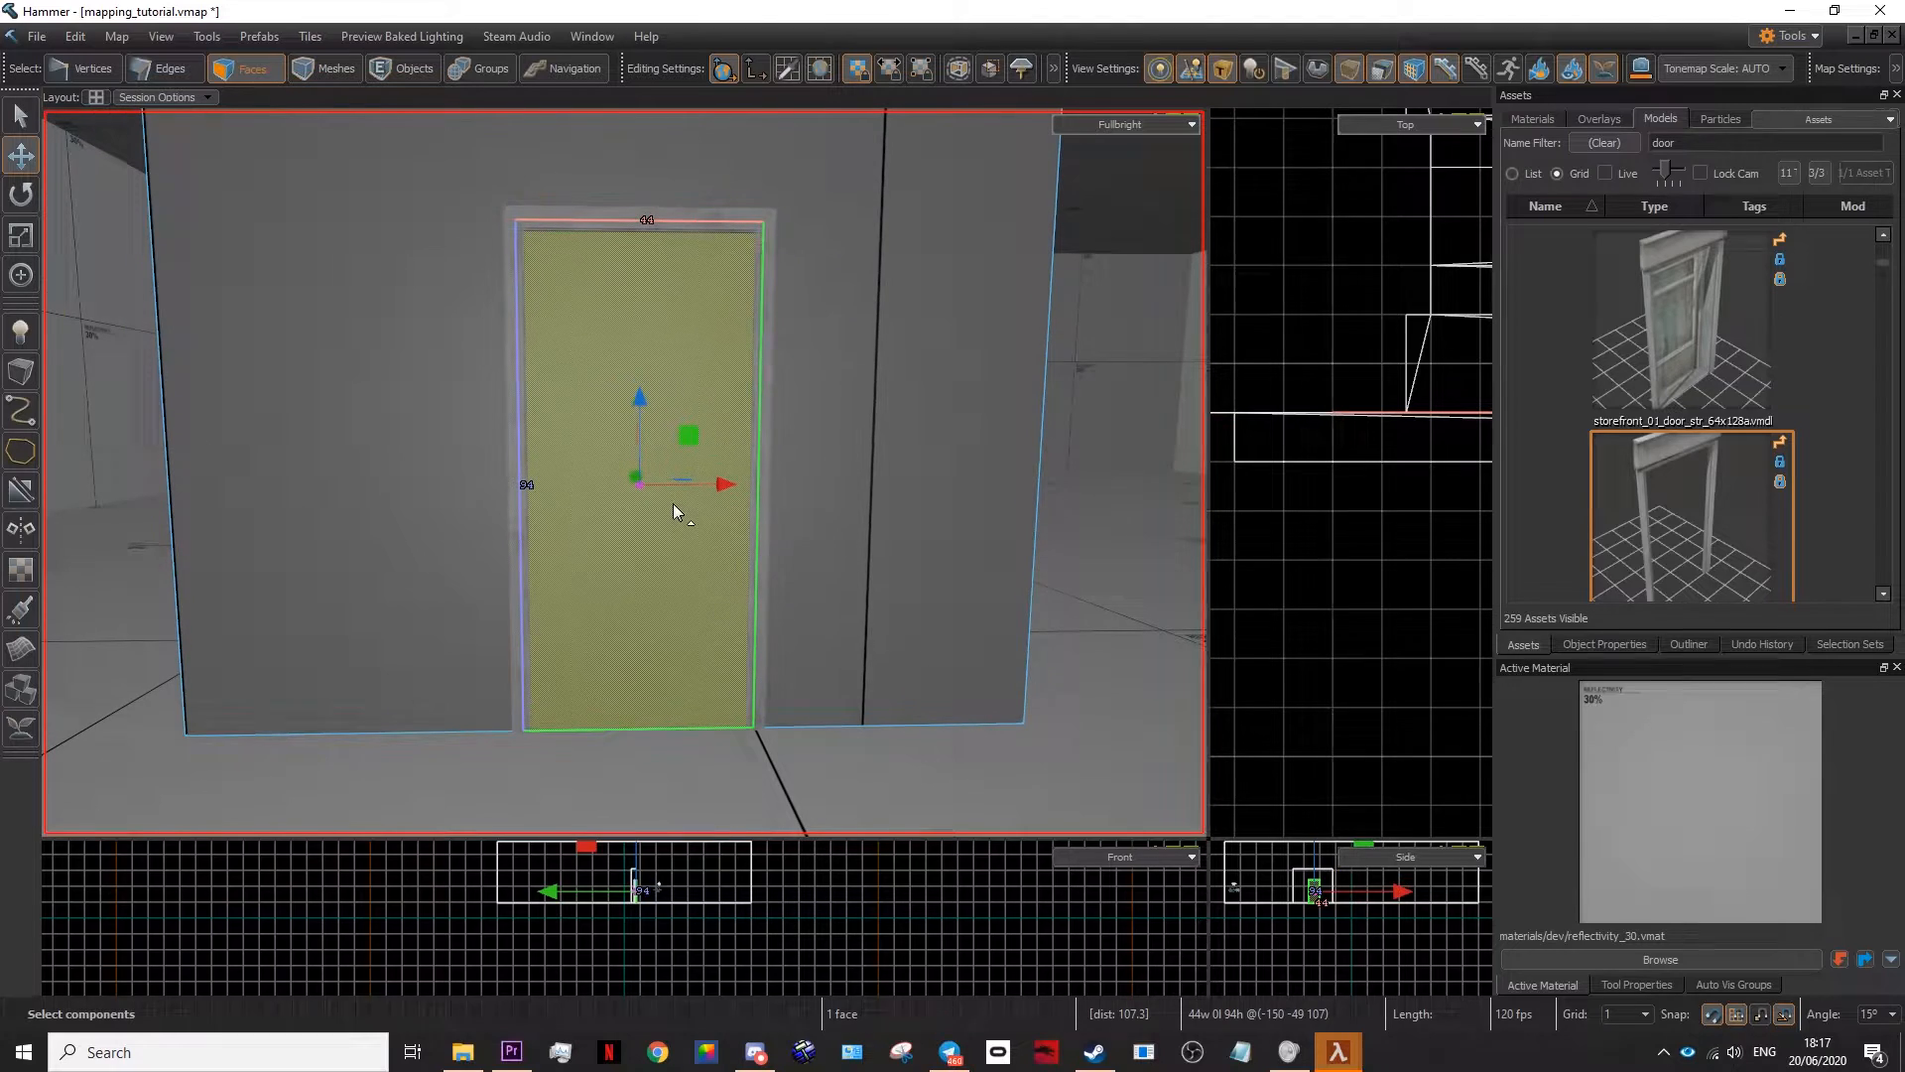
key(Delete)
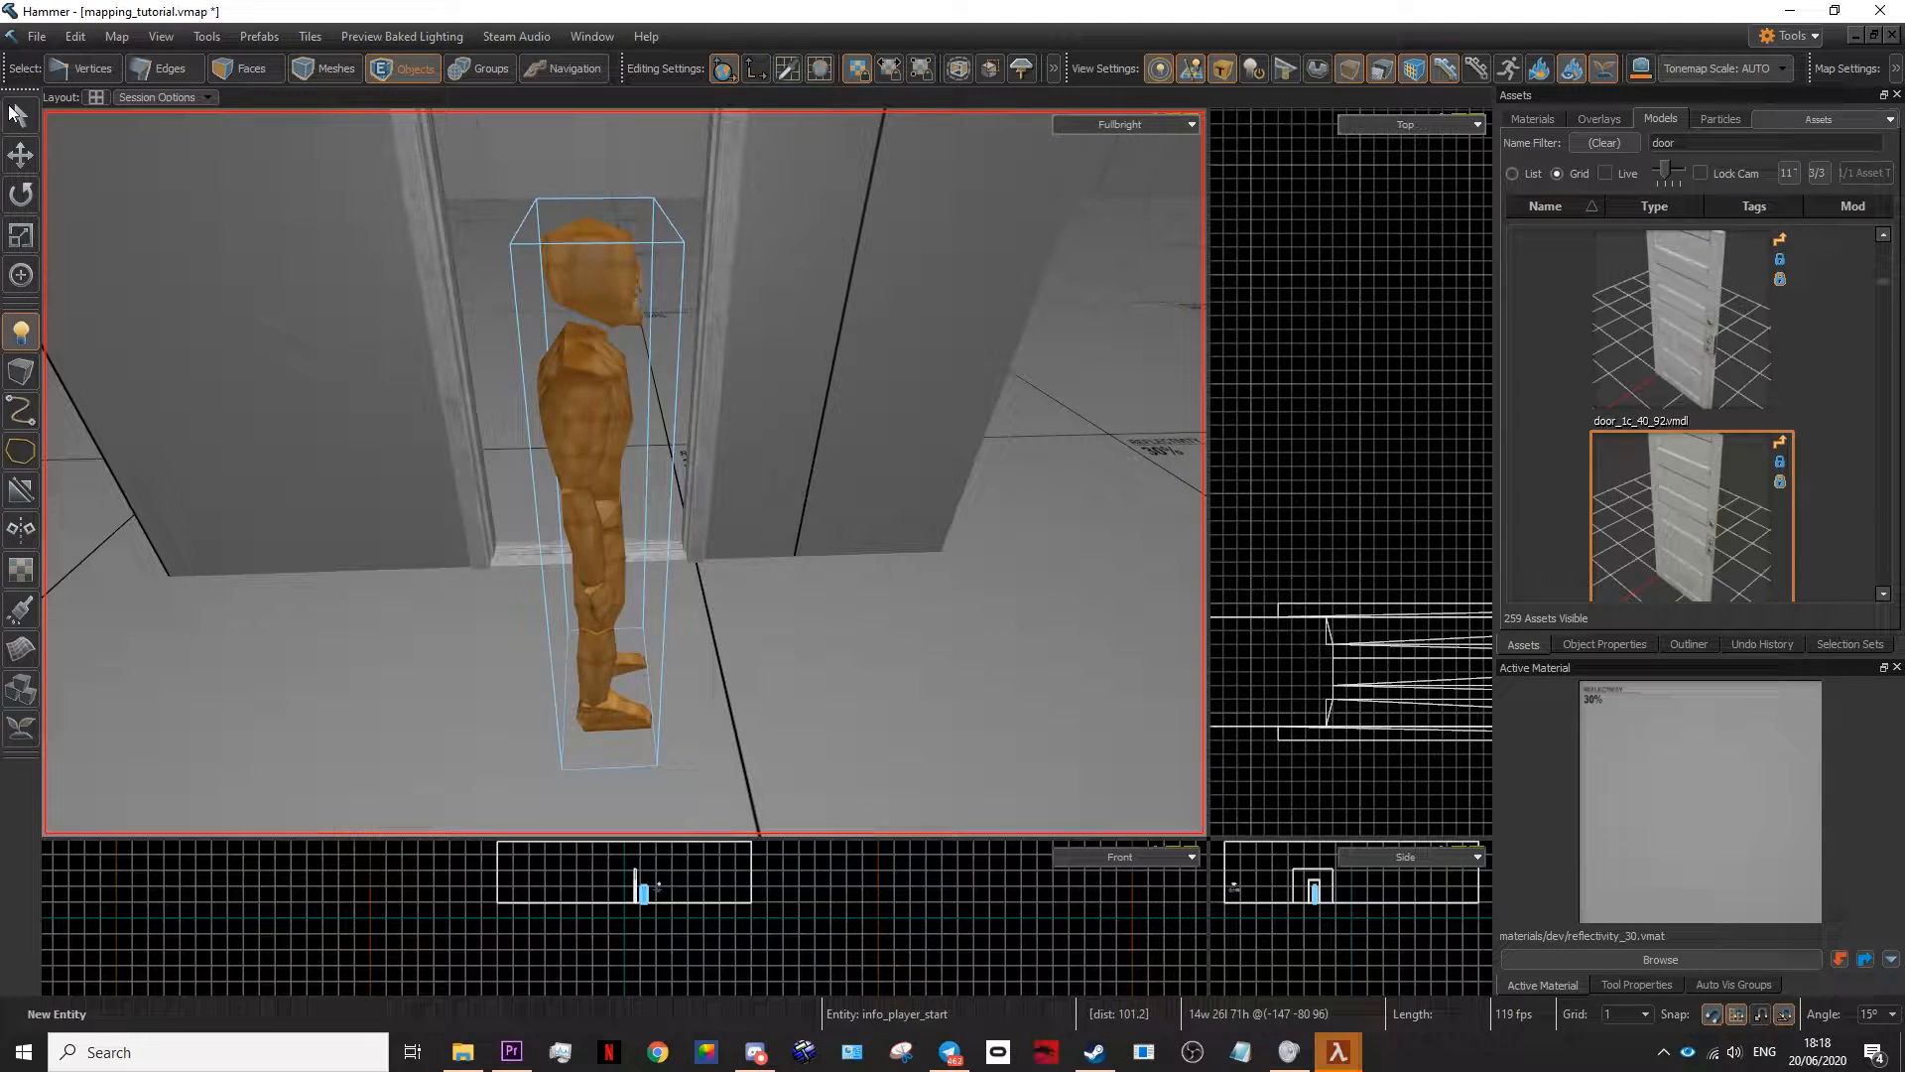
Change the doorway entity's class to prop_door_rotating_physics with a wooden door model.
double_click(595, 425)
text(pro)
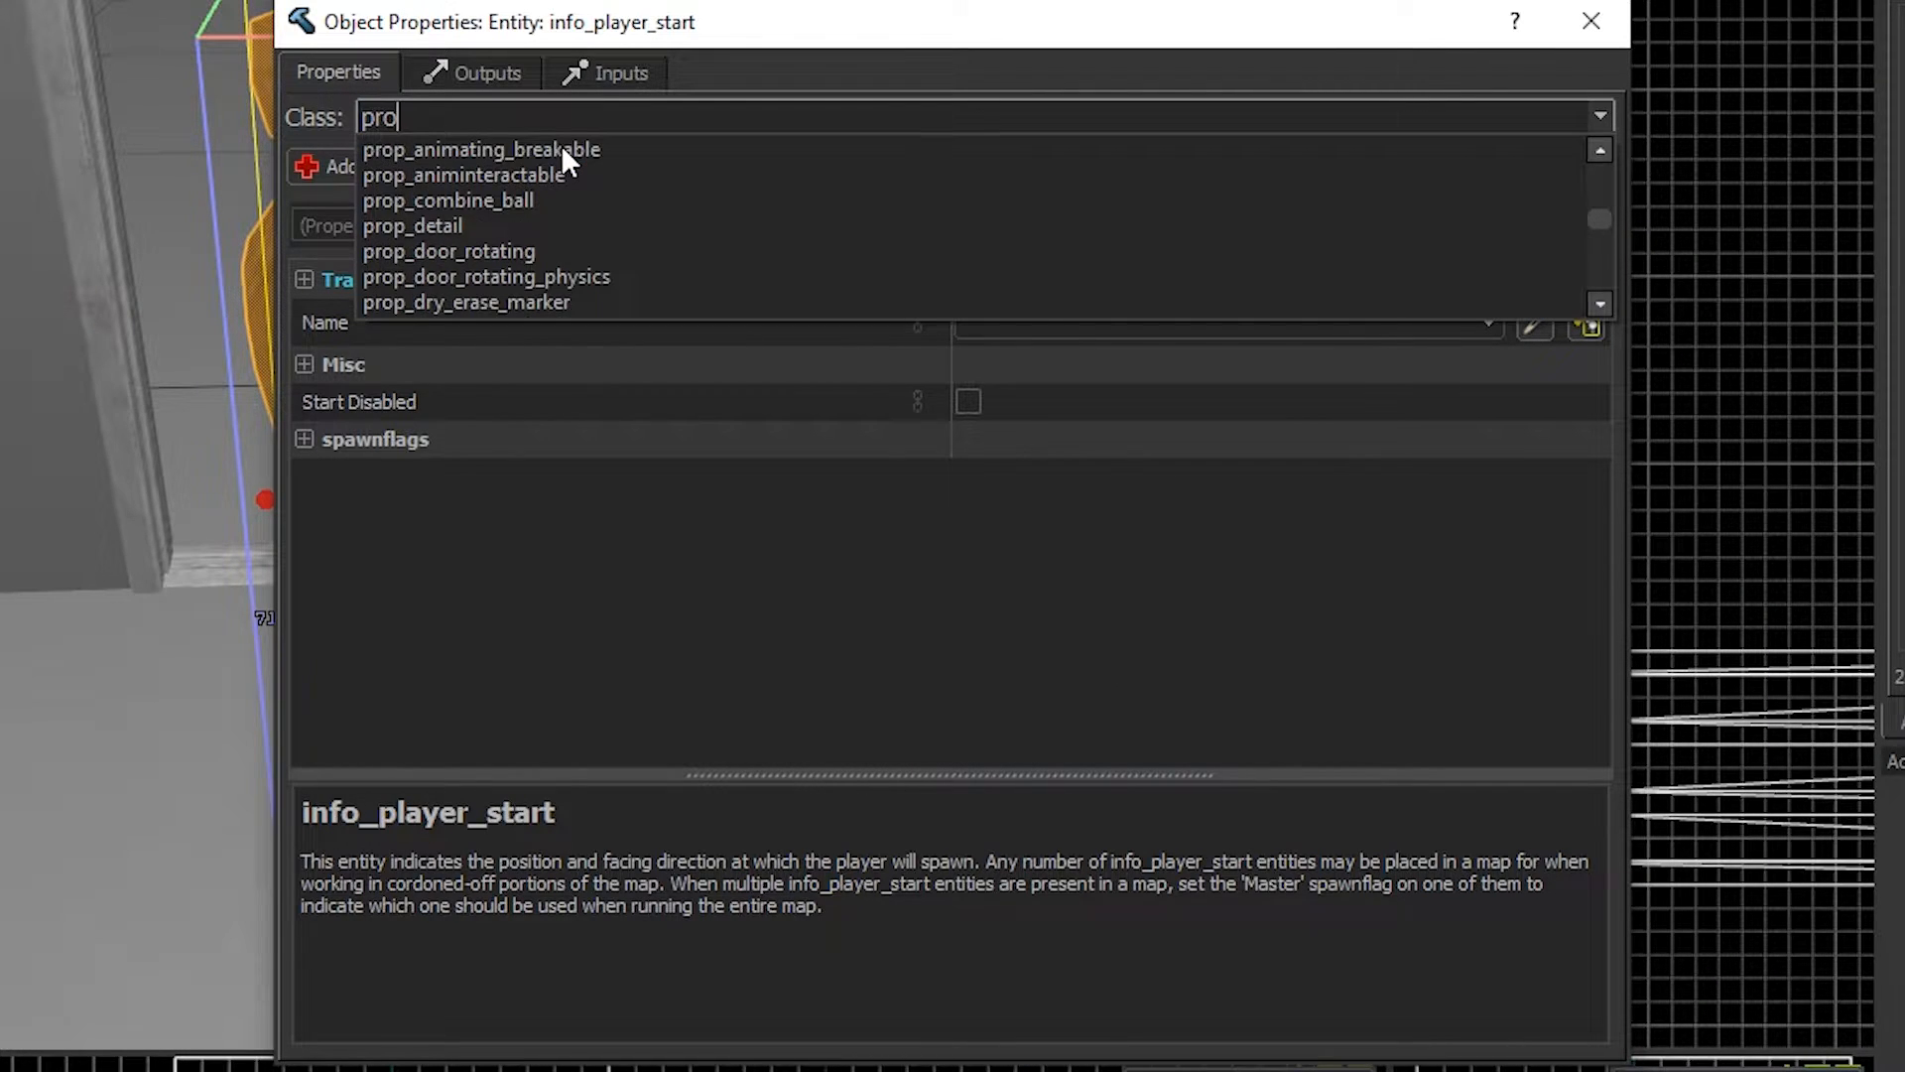
click(448, 250)
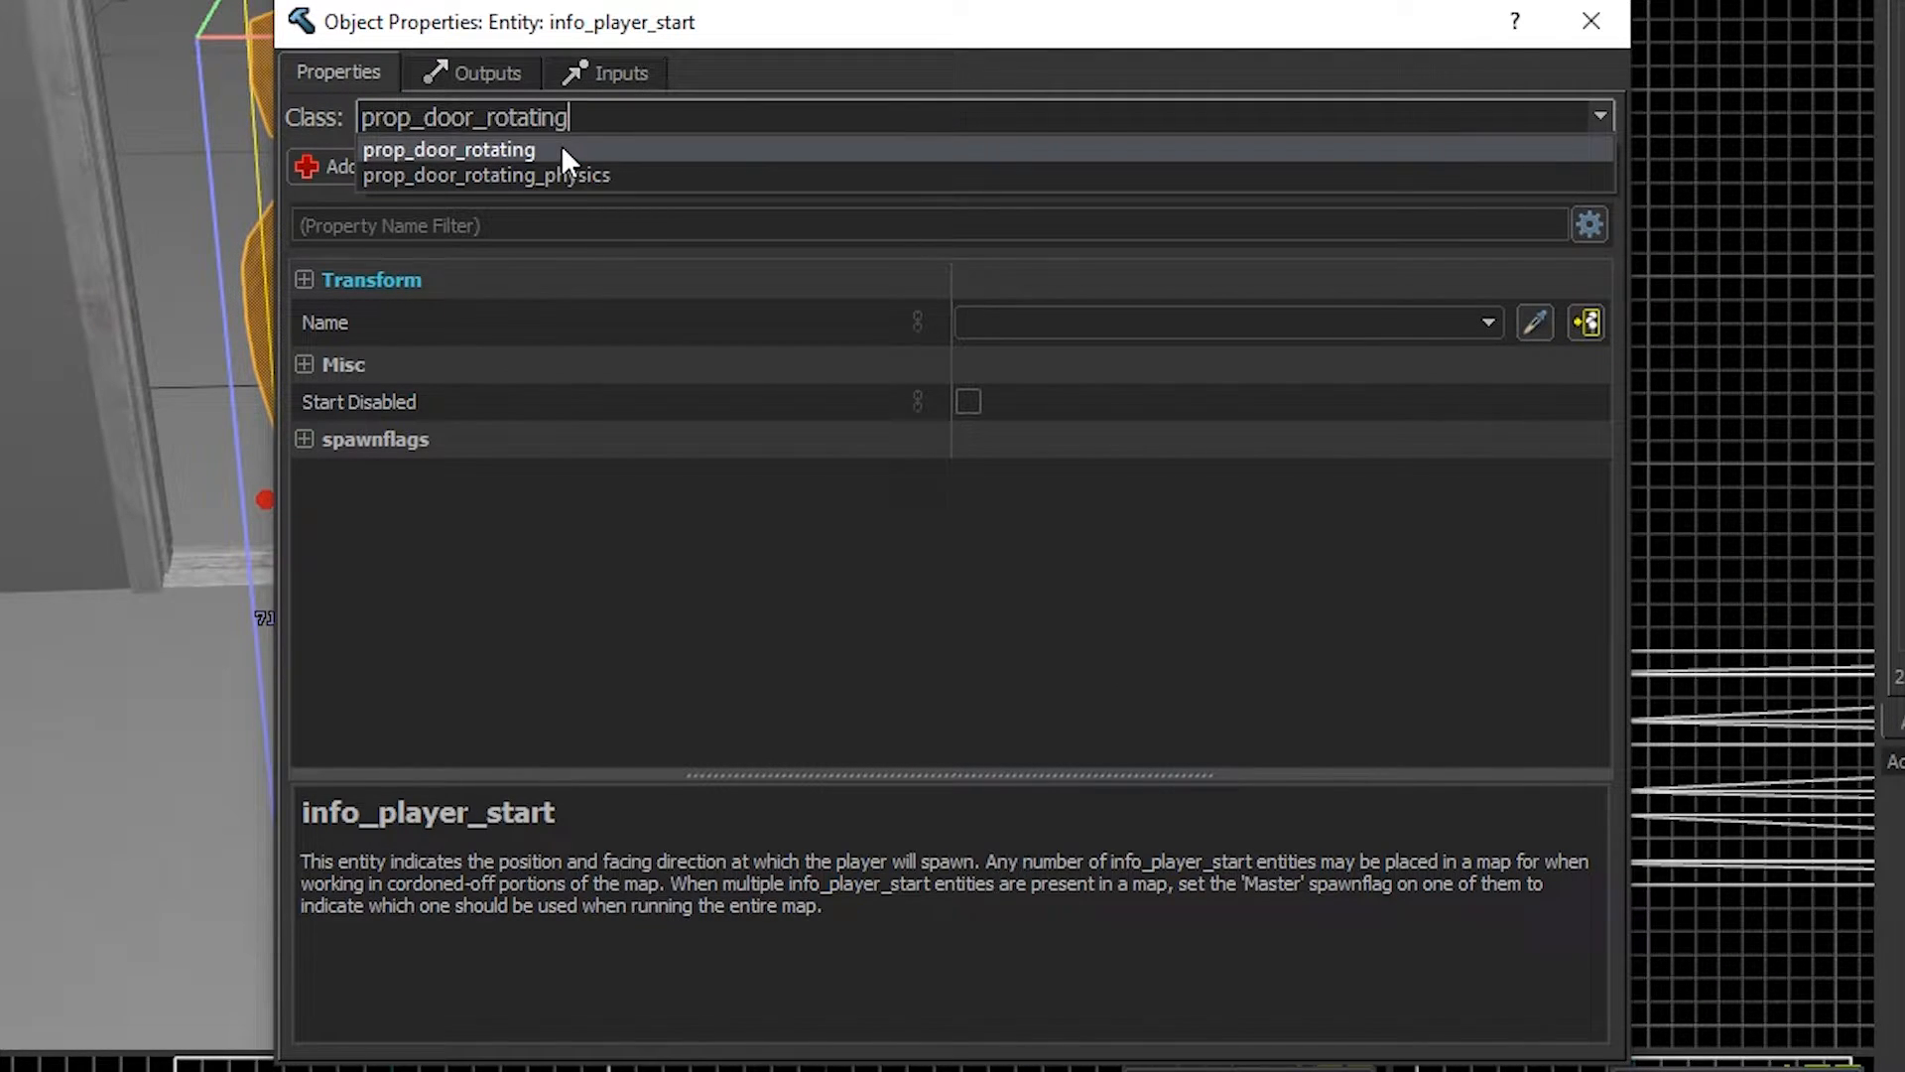
click(484, 175)
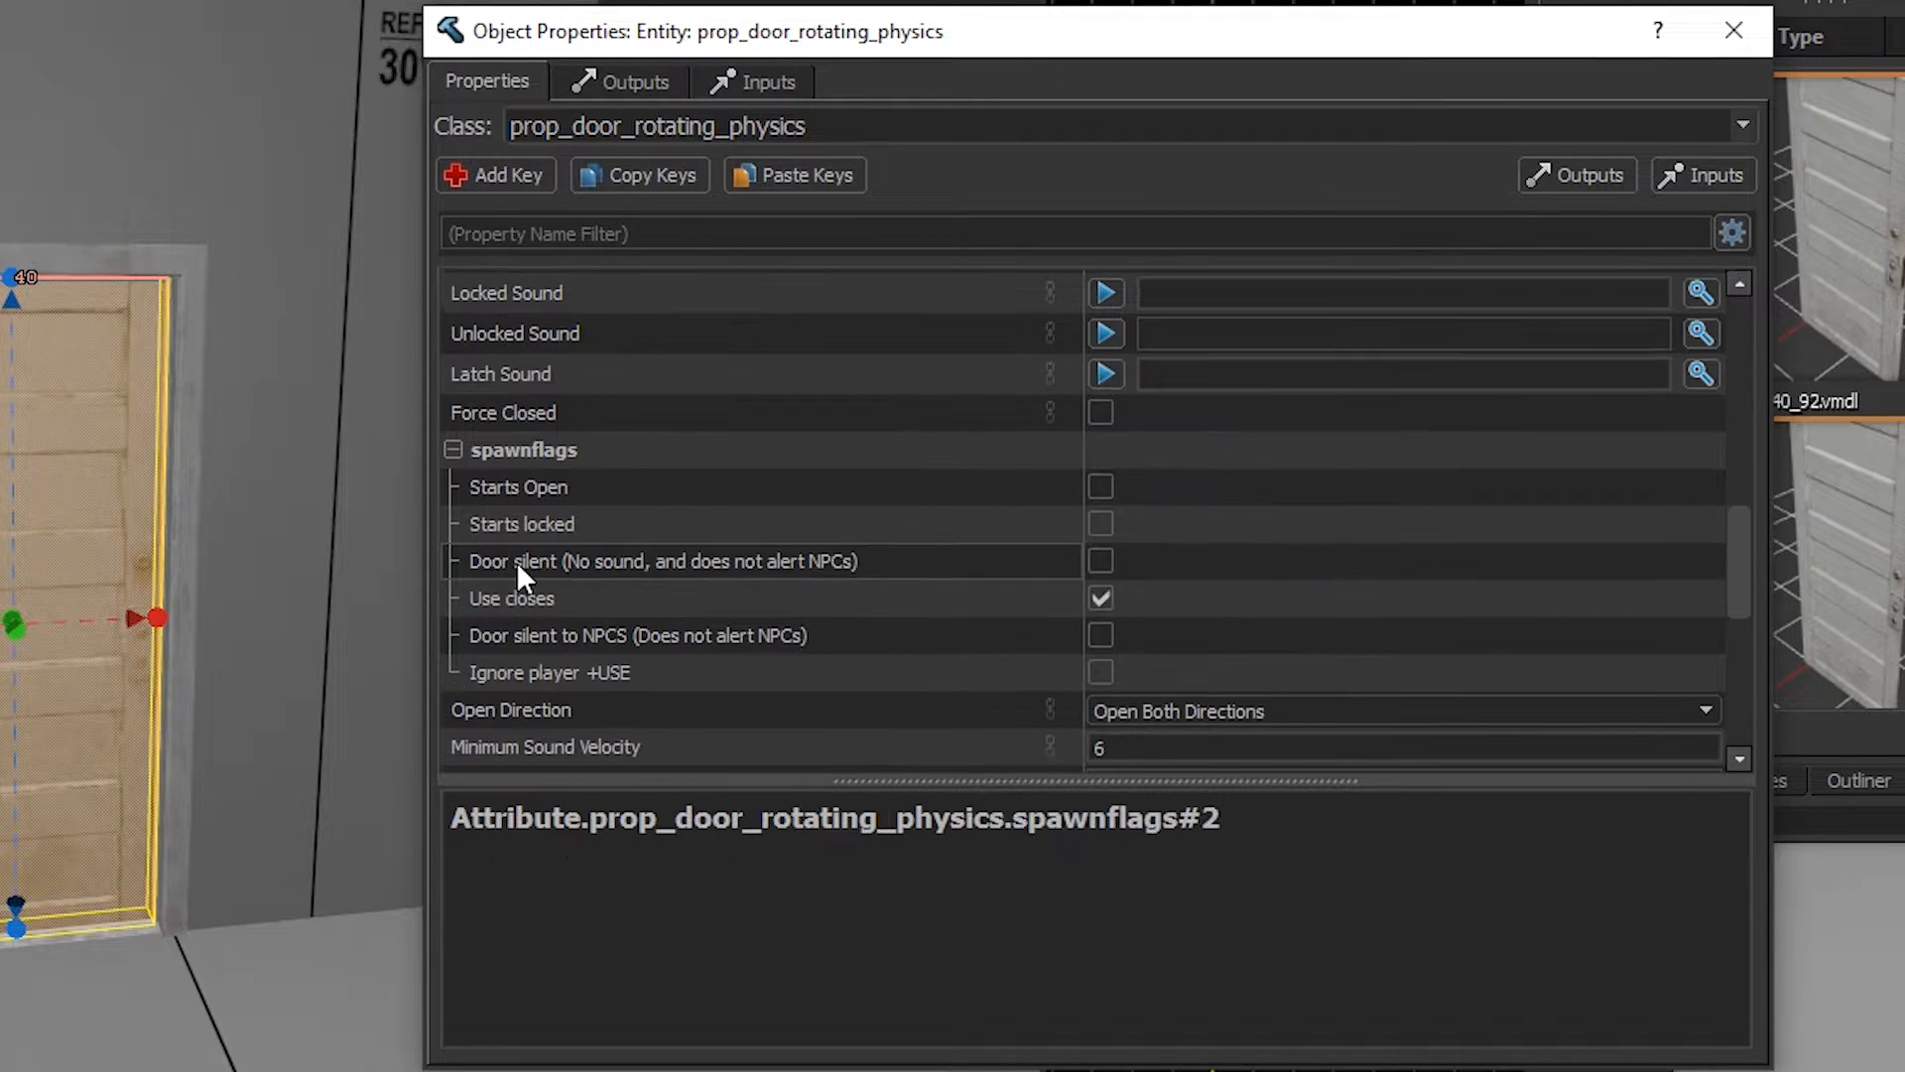
Set Spawn Position to 'Ajar (use Ajar Angle)' with an Ajar Angle of 20 degrees.
scroll(up, 3)
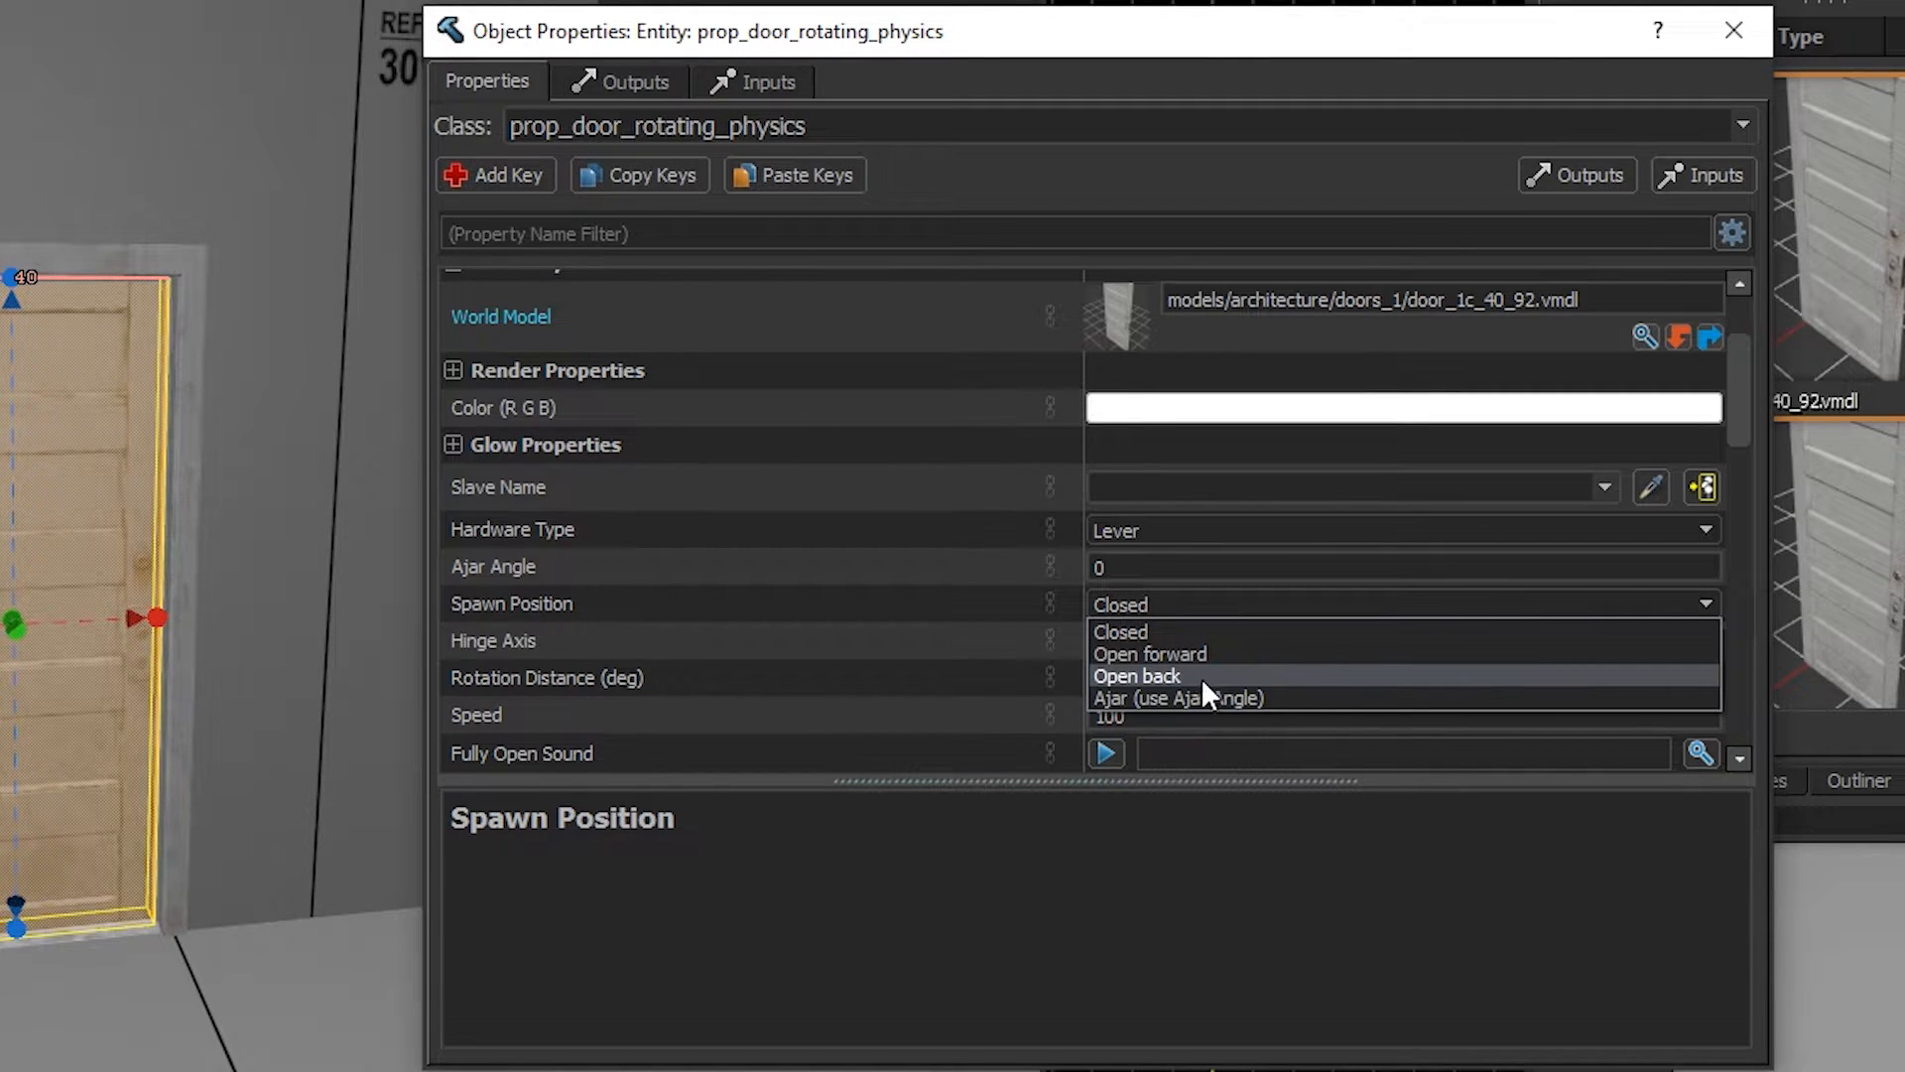
mouse_move(1179, 697)
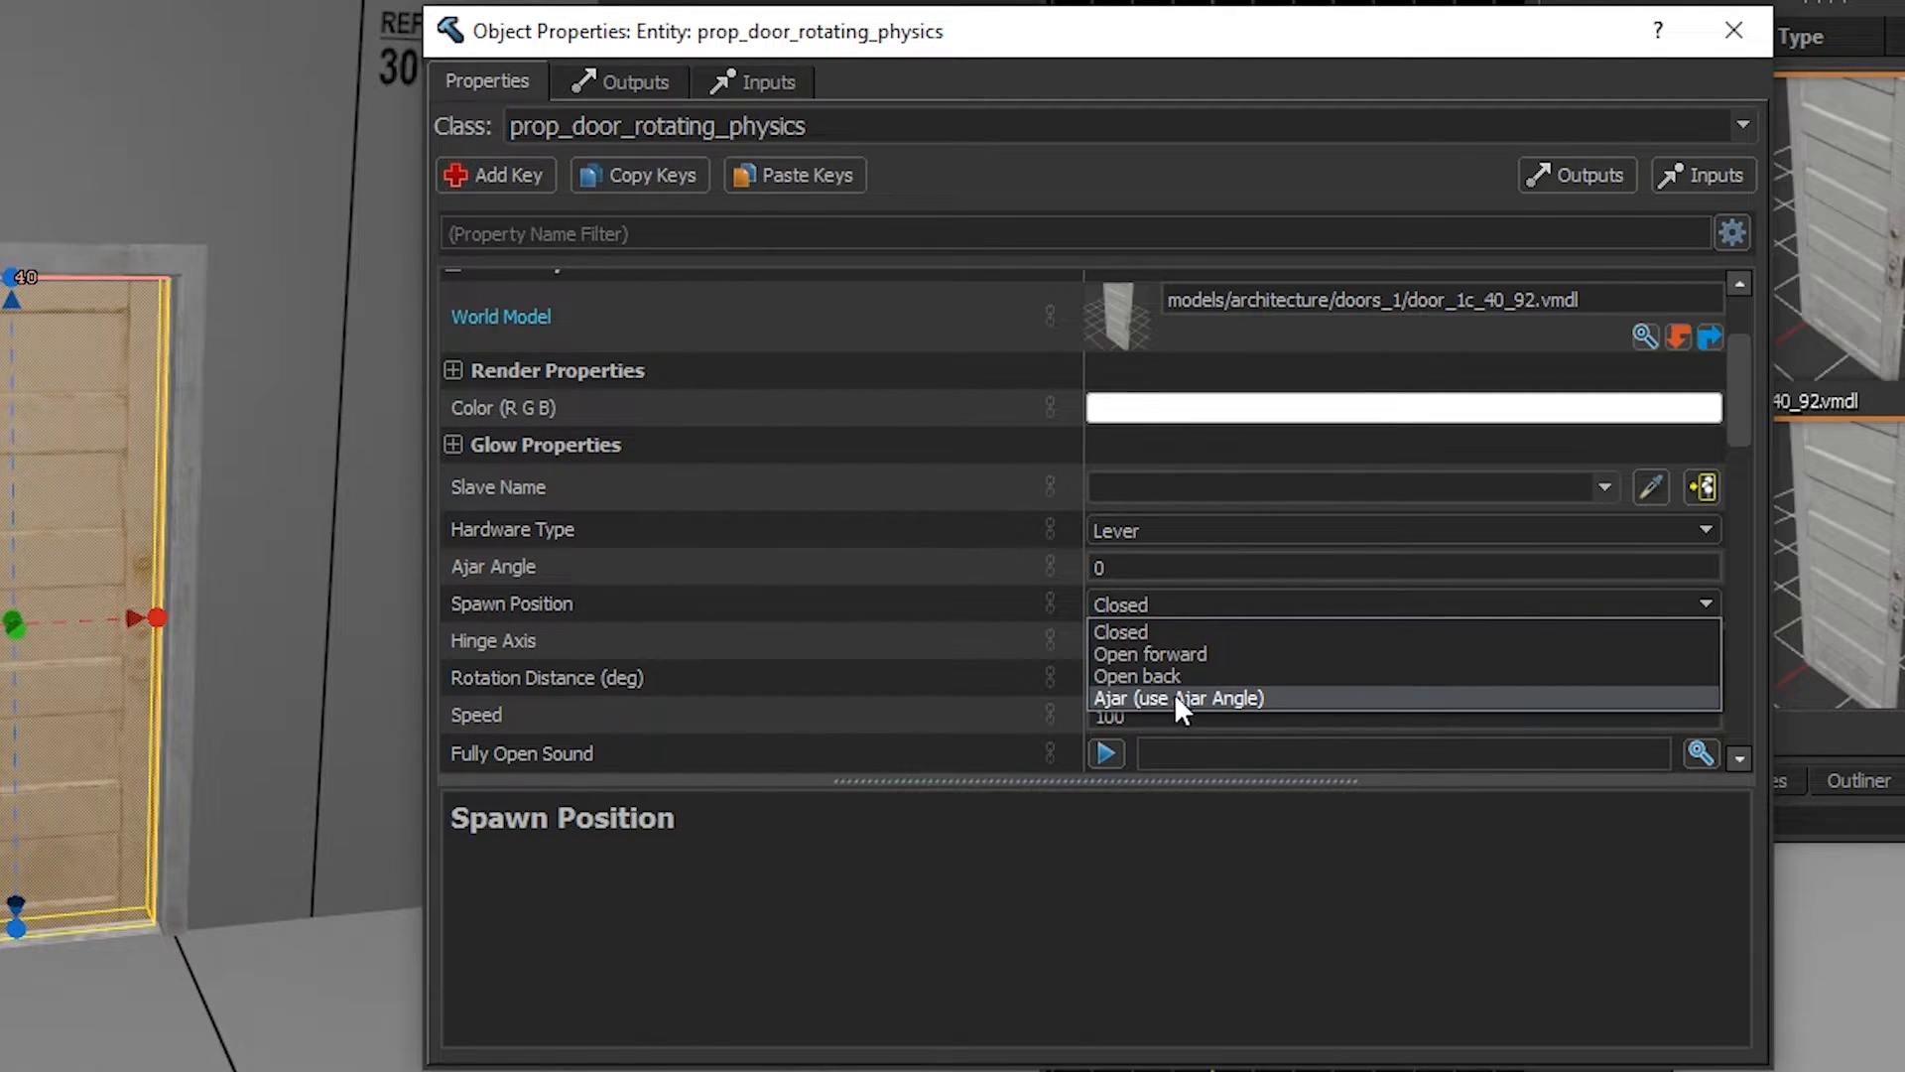
click(1177, 697)
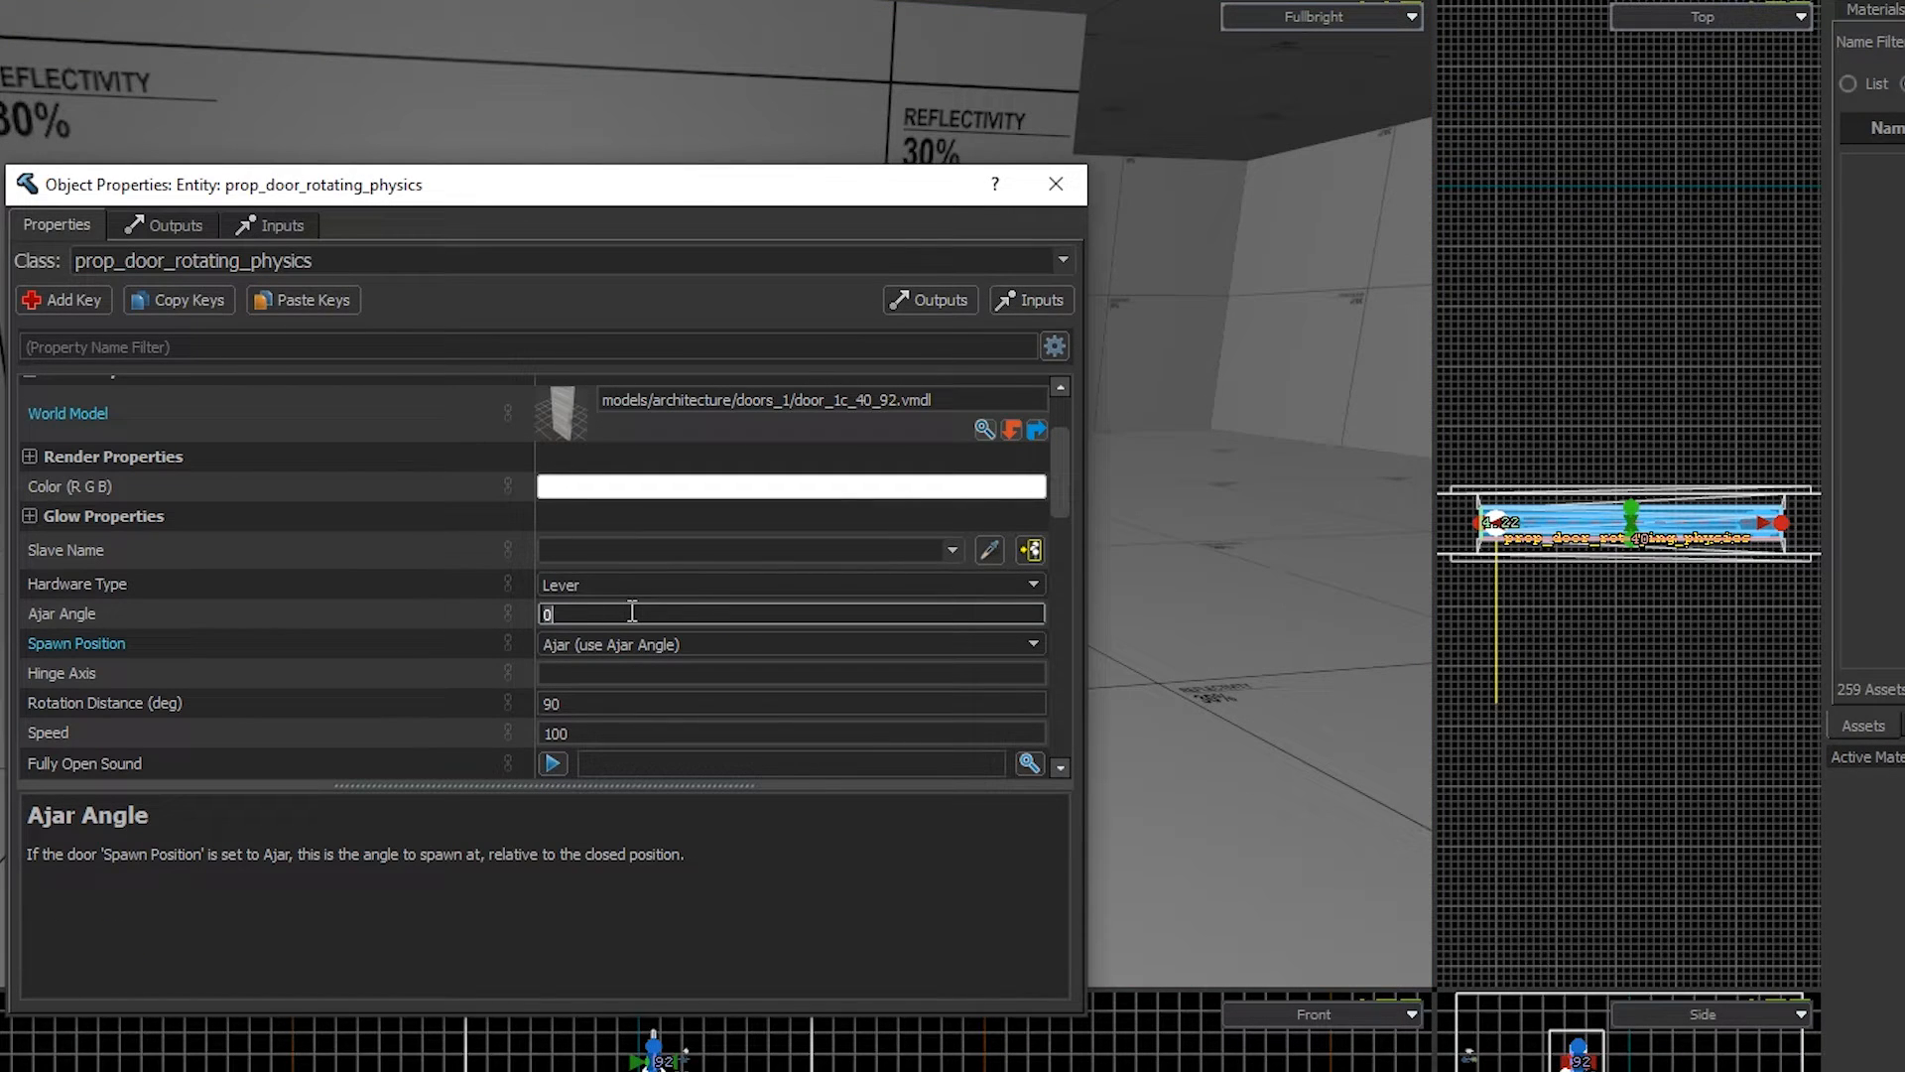
text(20)
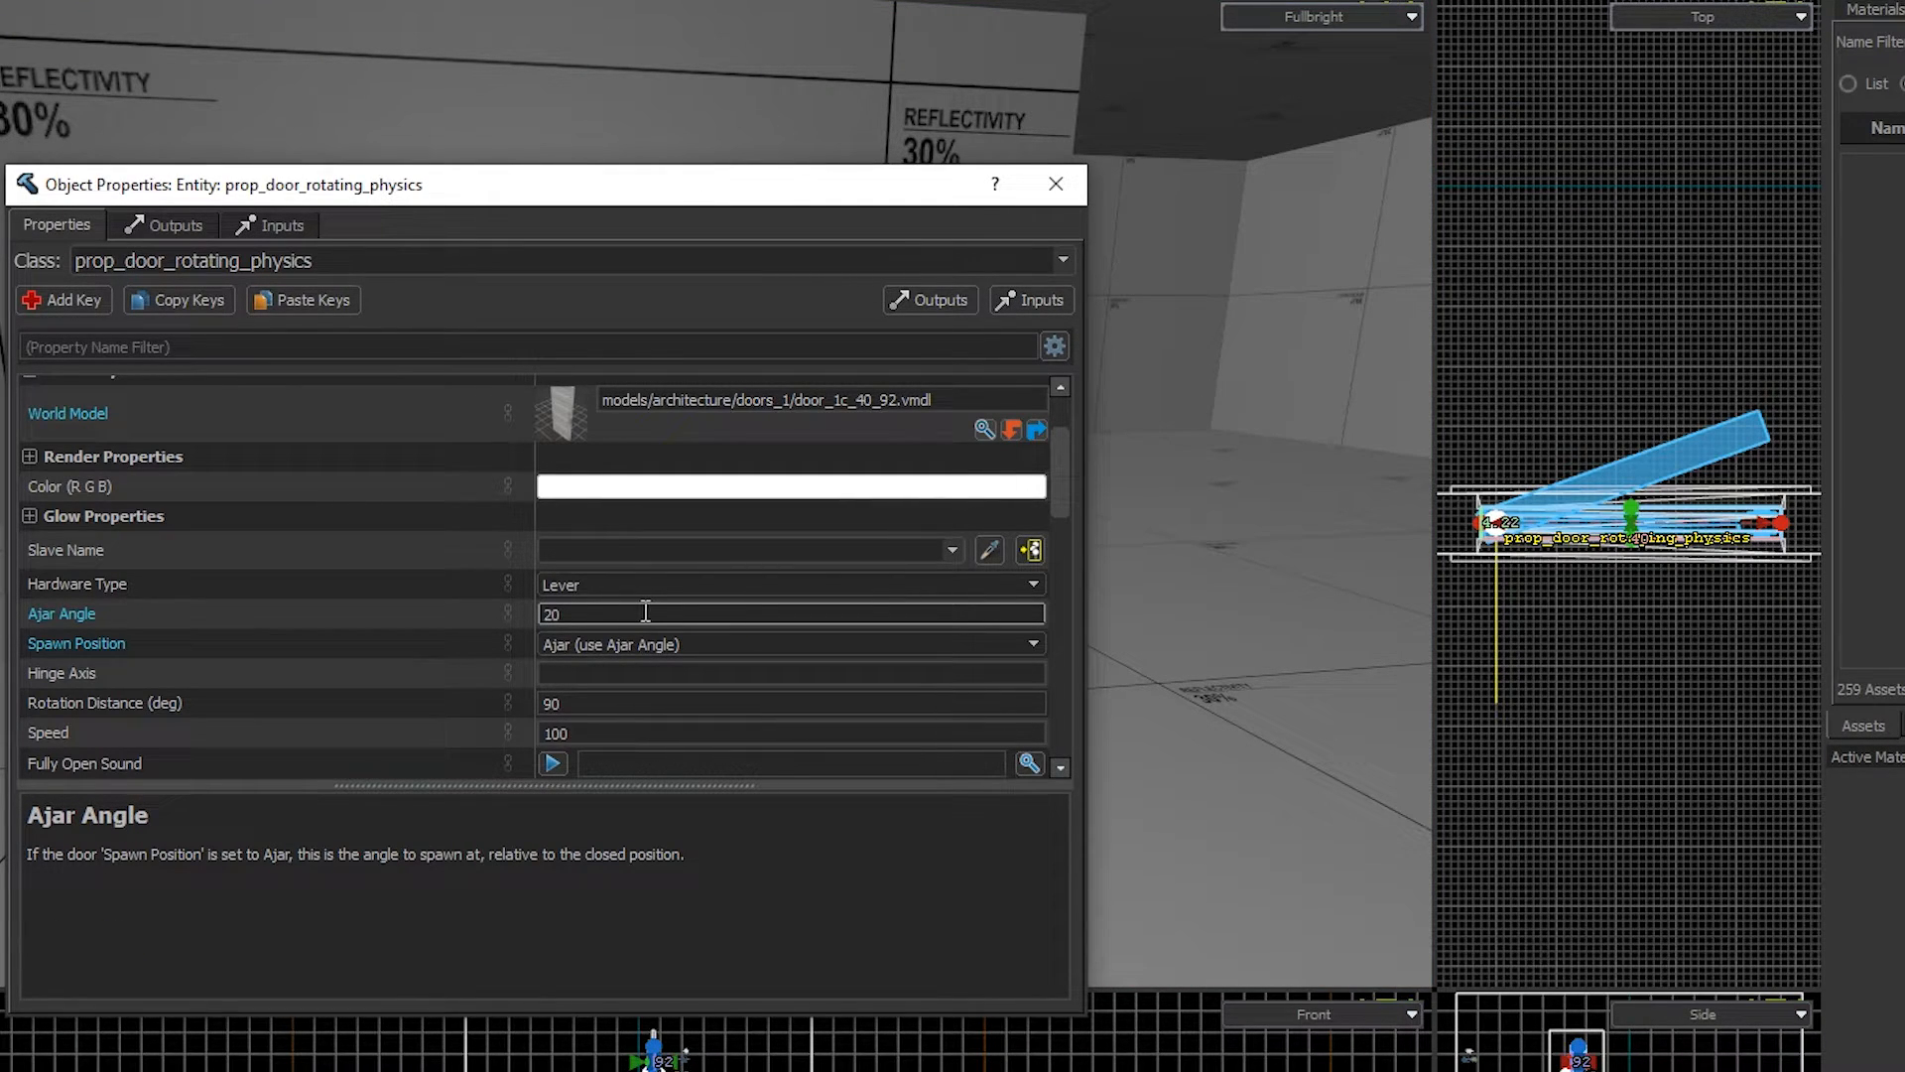